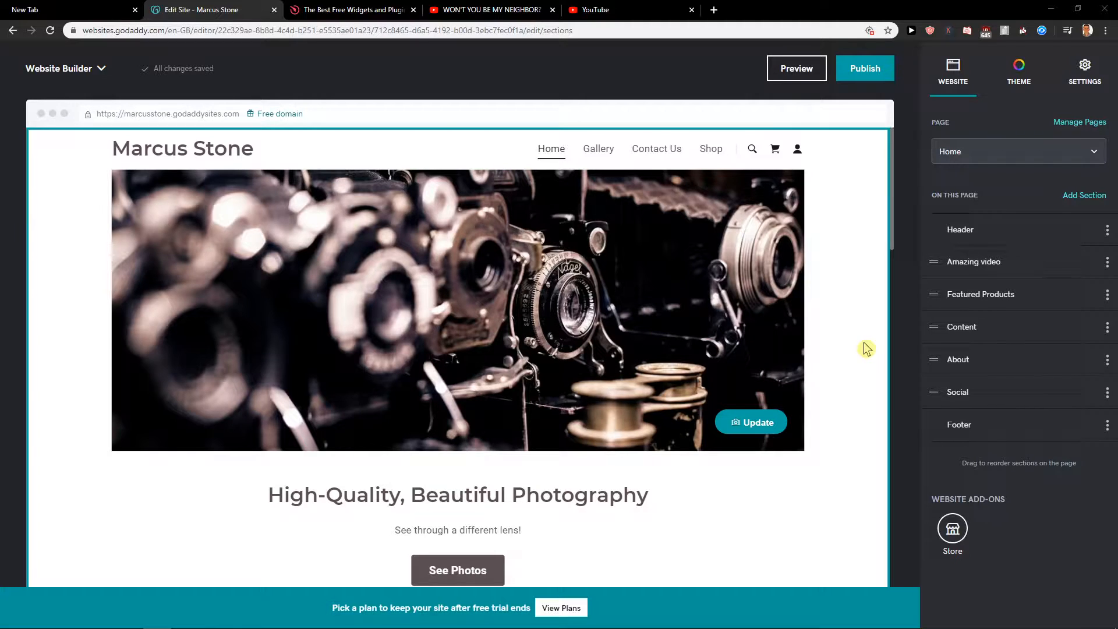
mouse_move(863, 345)
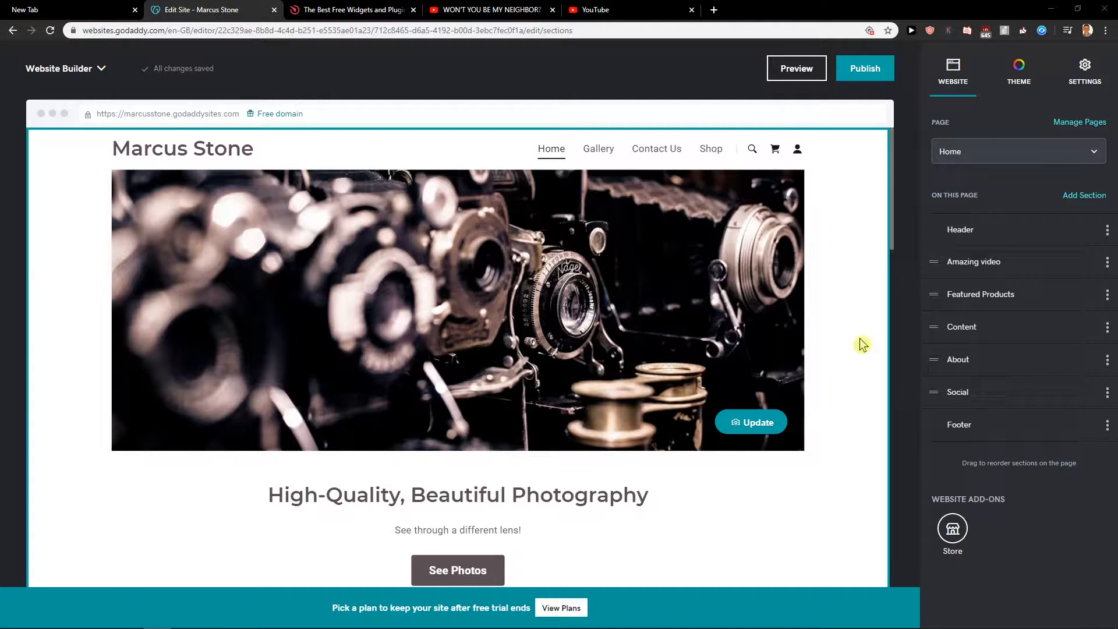
mouse_move(843, 333)
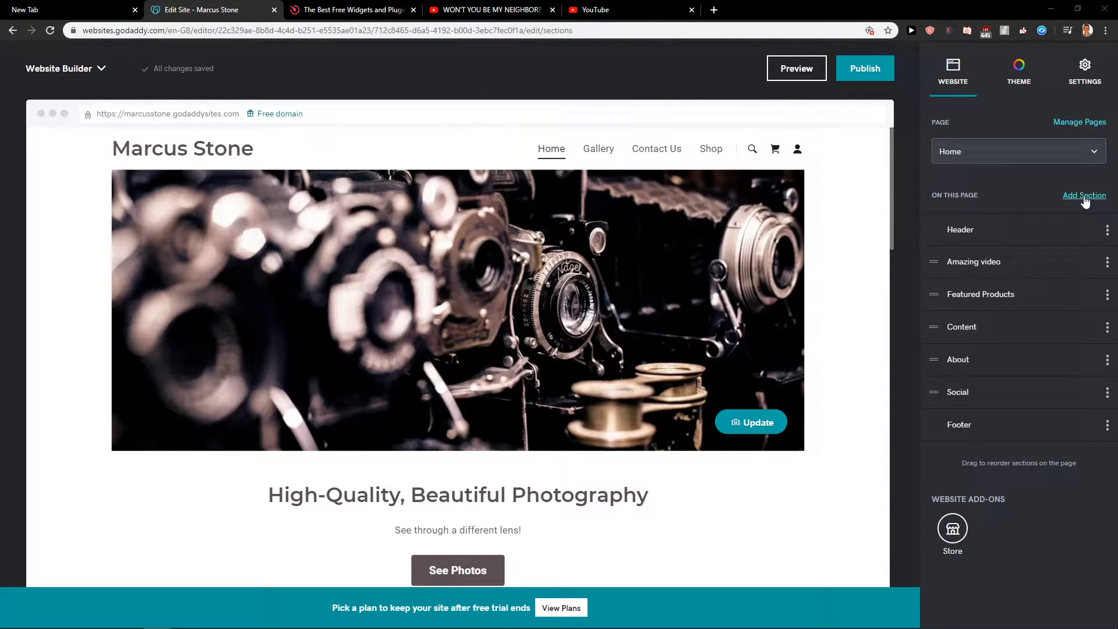
Add the centred Subscribe layout above the footer via the Add Section search 'subsc'
click(1083, 194)
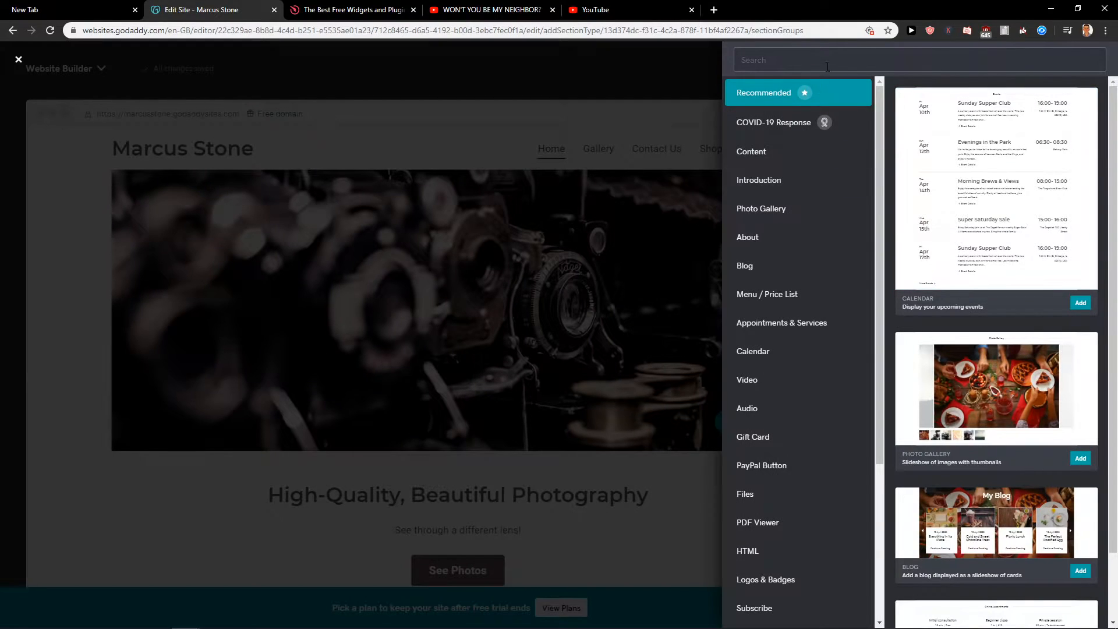
text(subsc)
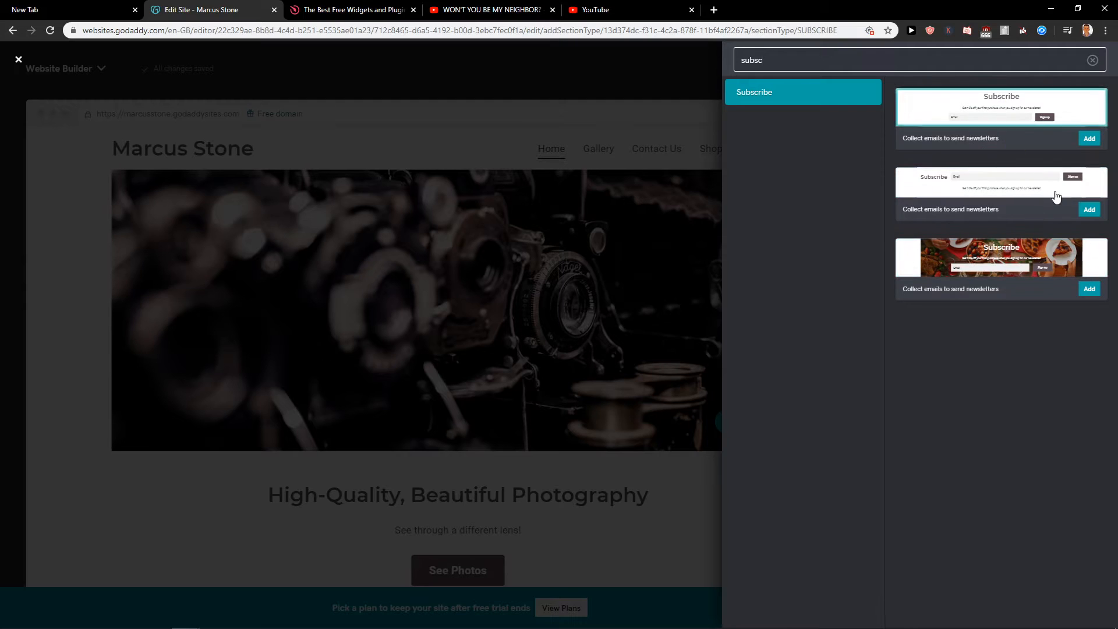
click(1089, 209)
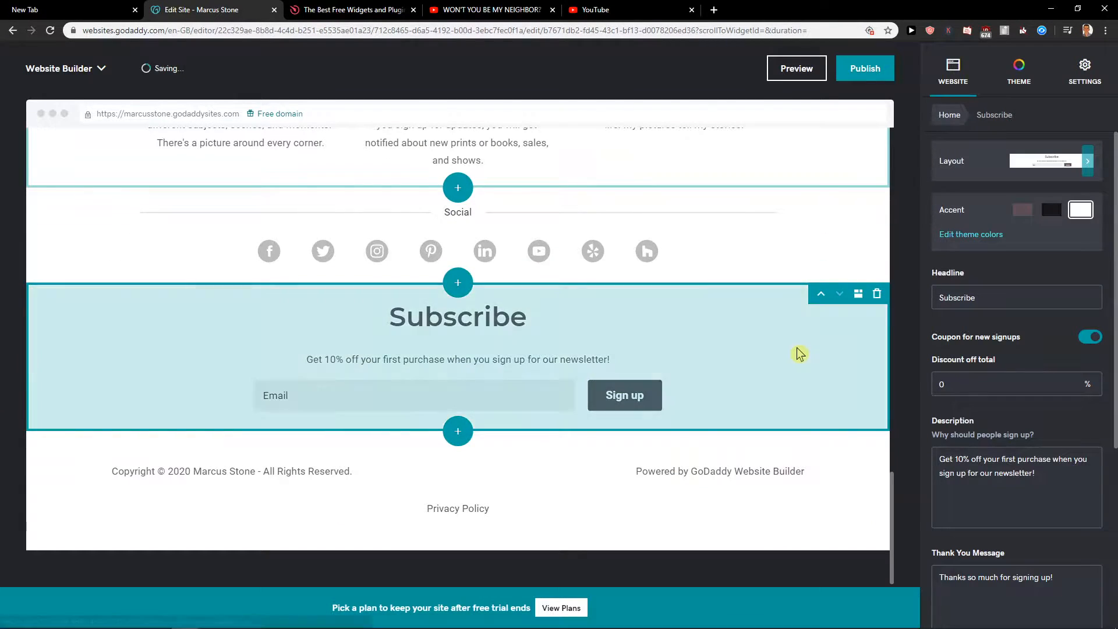
mouse_move(852, 364)
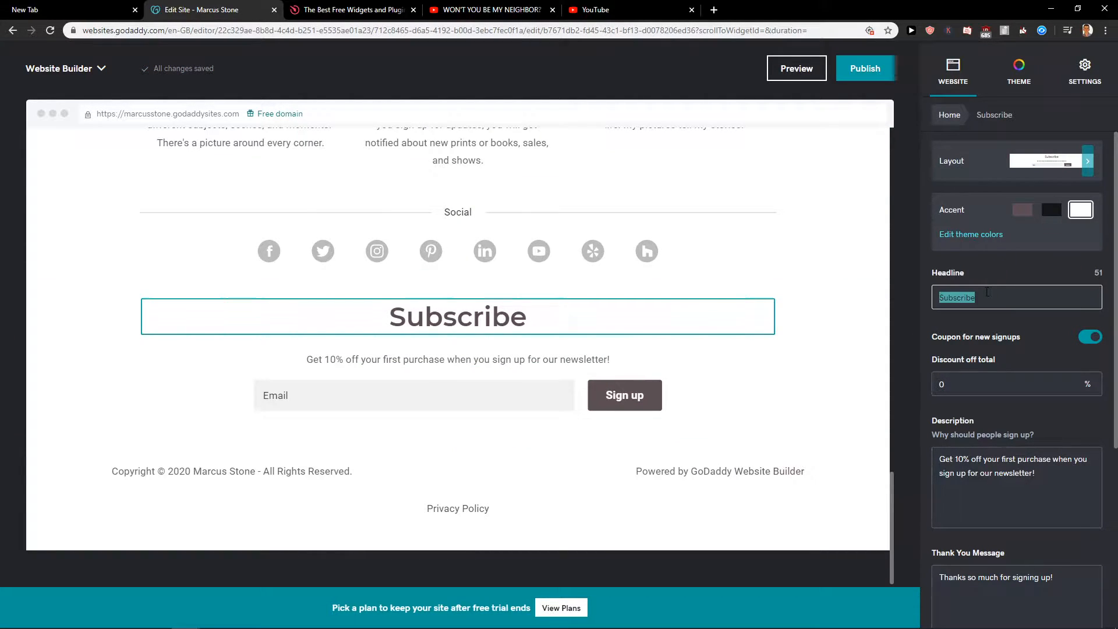
Set the headline to 'Connect With Us' and the signup discount off total to 10
text(Connect WIth Us)
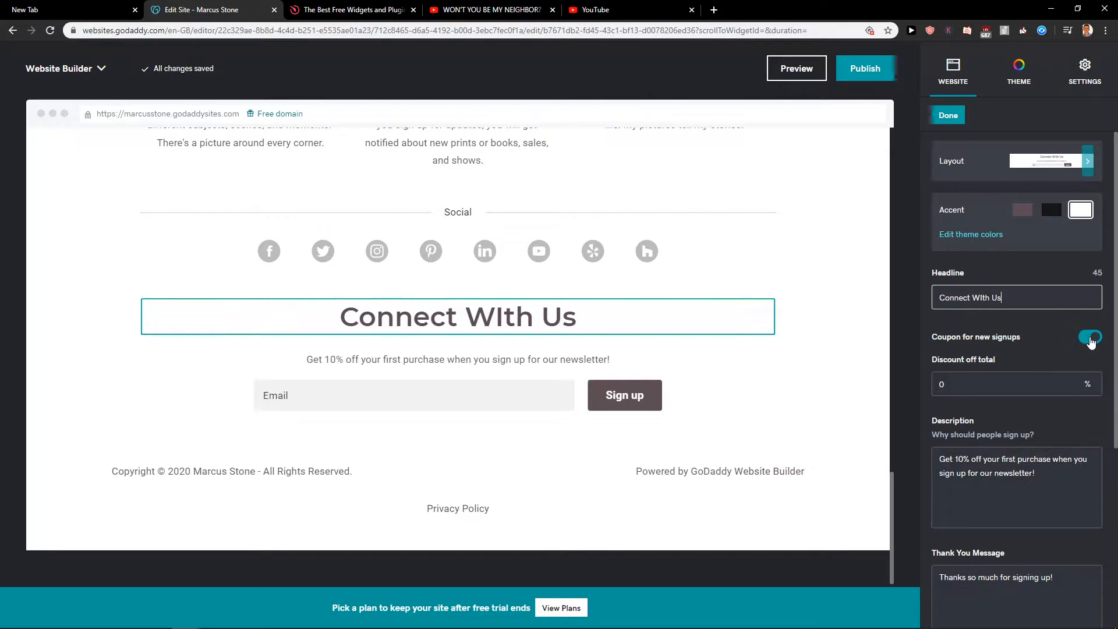
click(1090, 336)
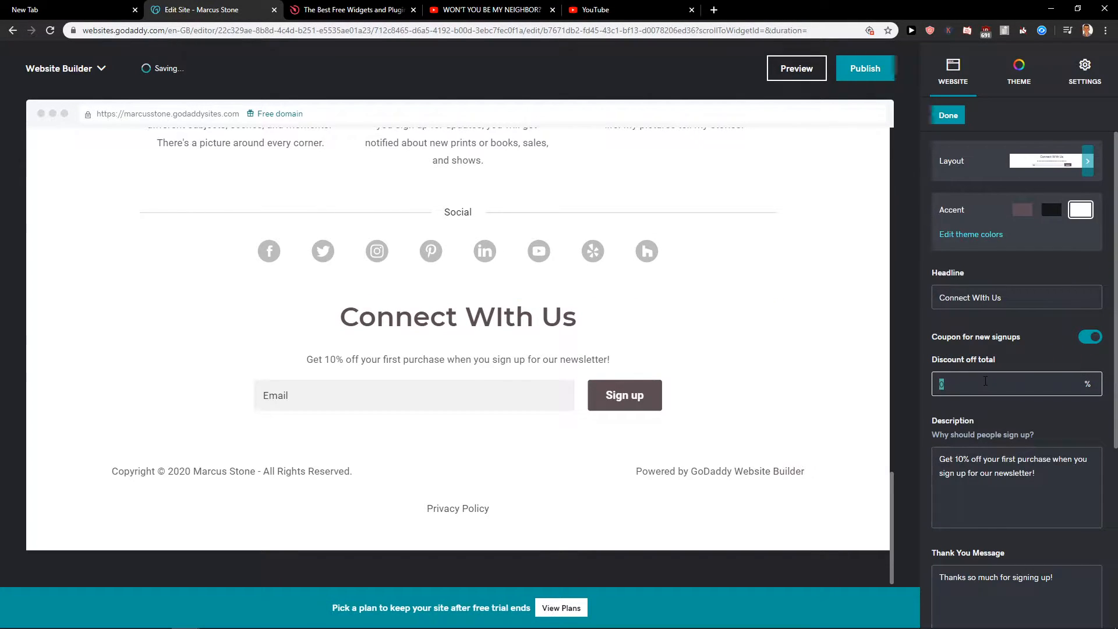
text(10)
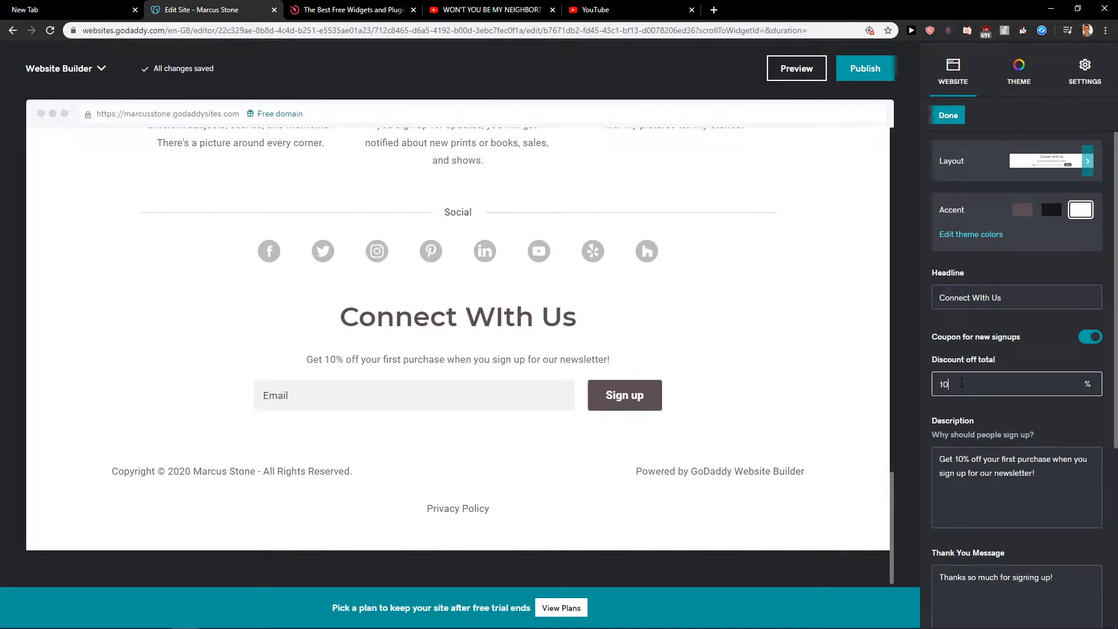
Check the email placeholder field, removing a stray character, and start Create An Email
scroll(down, 3)
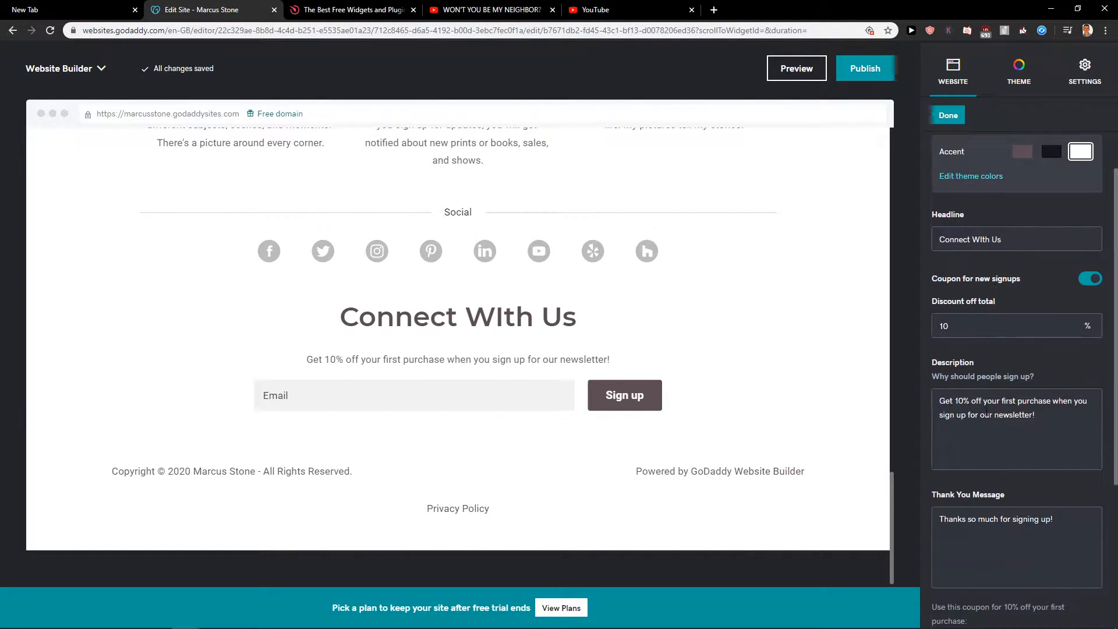
scroll(down, 3)
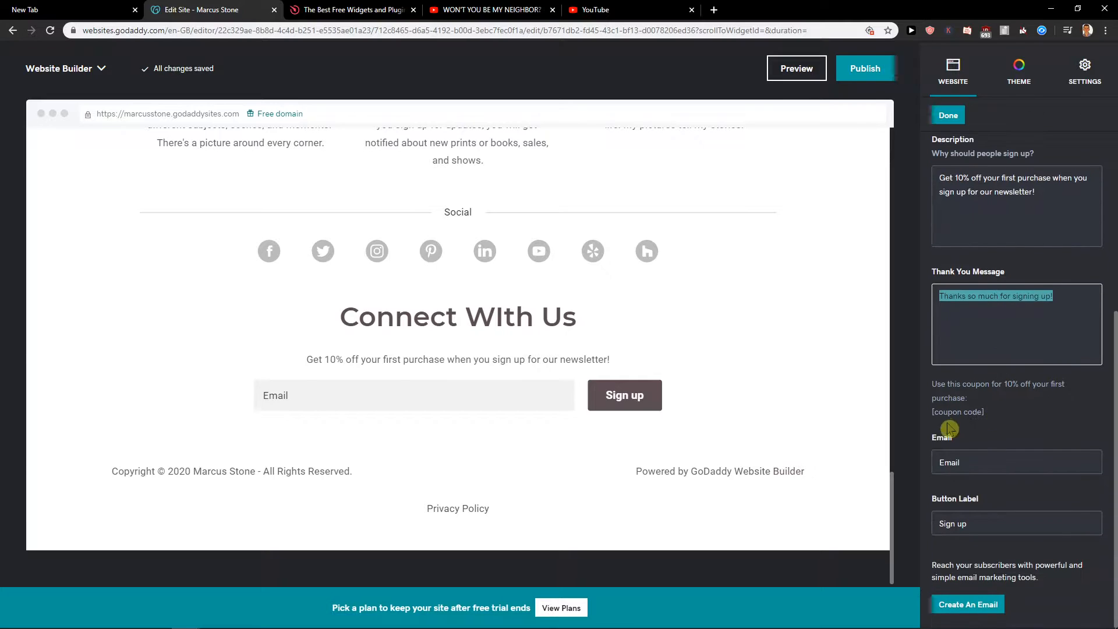
click(1016, 461)
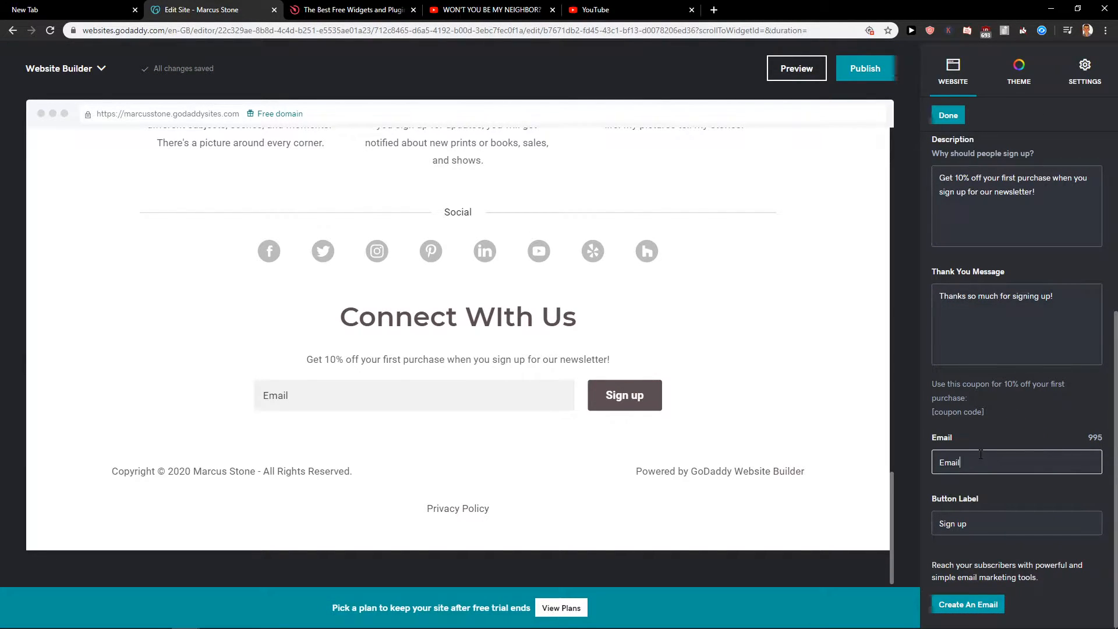
text(1)
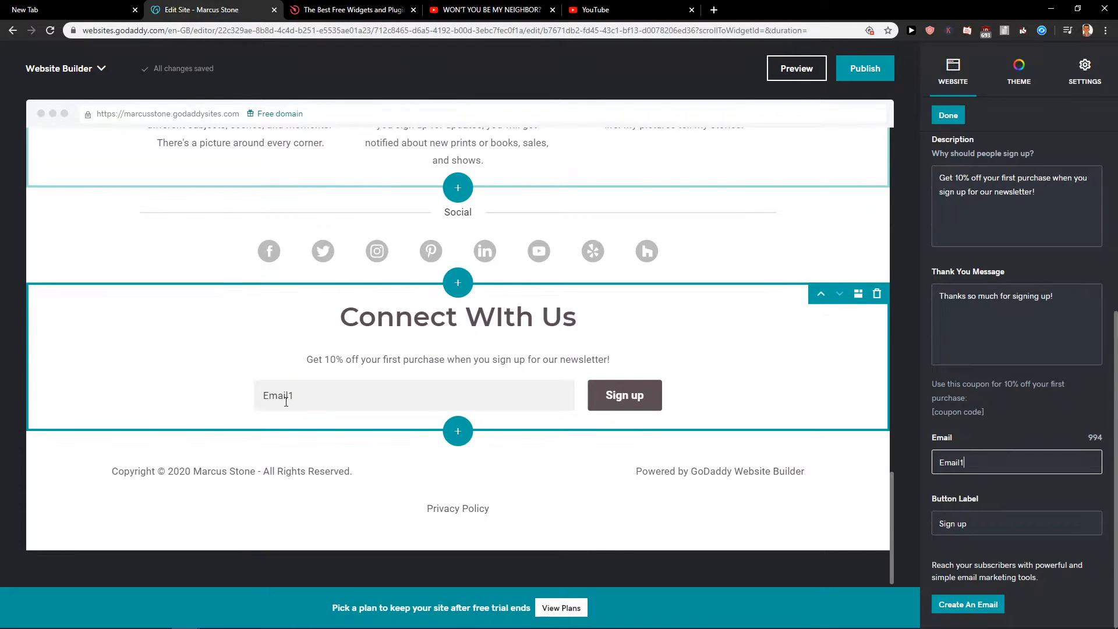
key(Backspace)
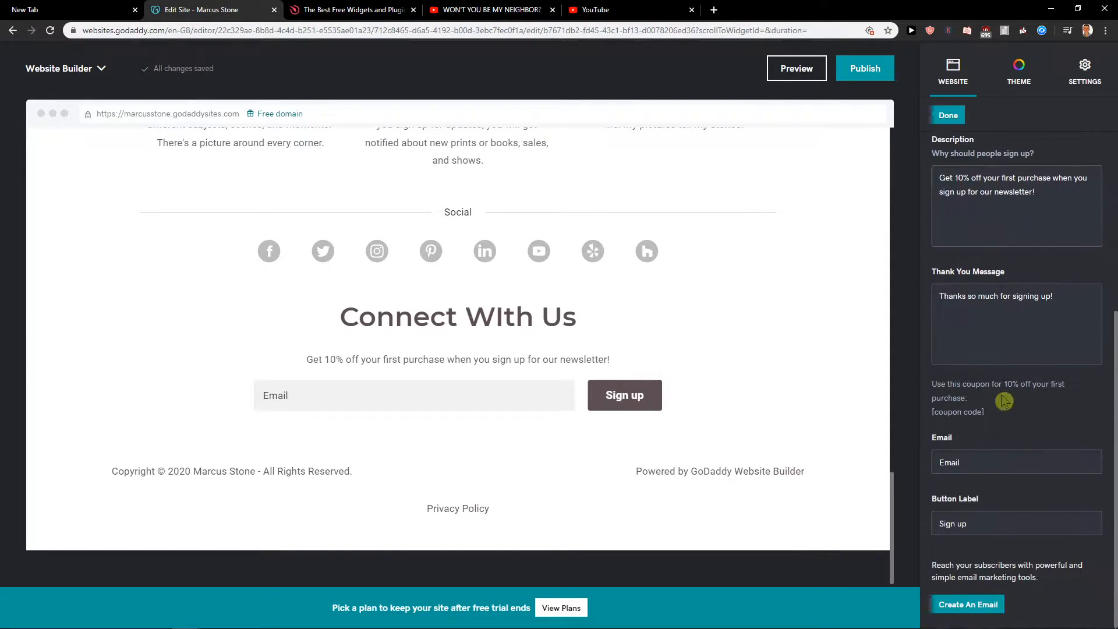
click(966, 604)
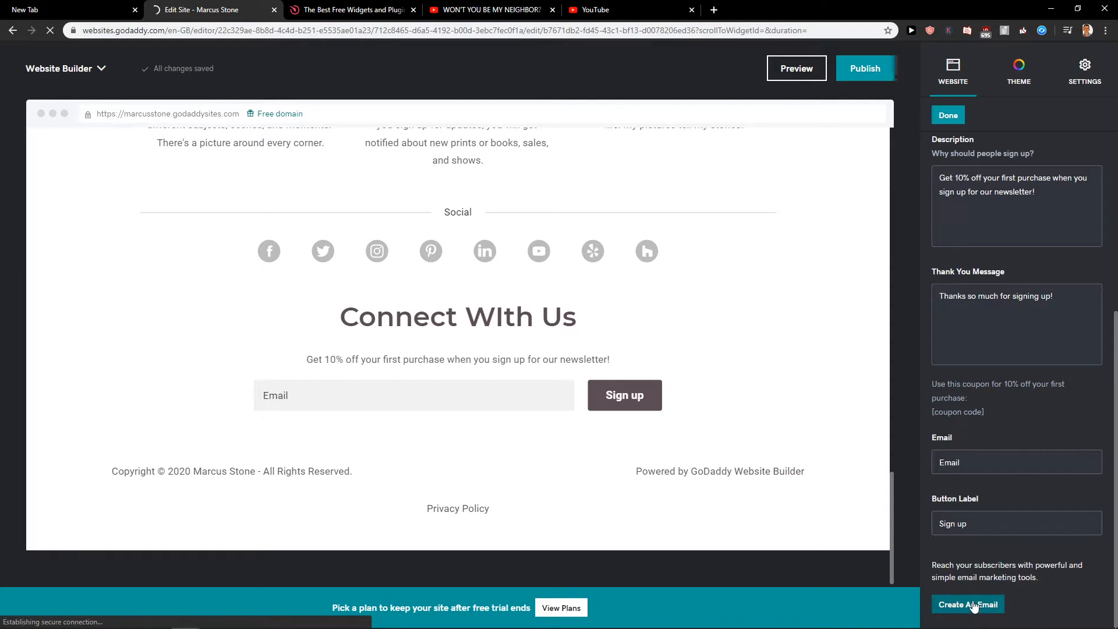
Compose a new campaign in Email Marketing from the Traditional newsletter template
click(456, 353)
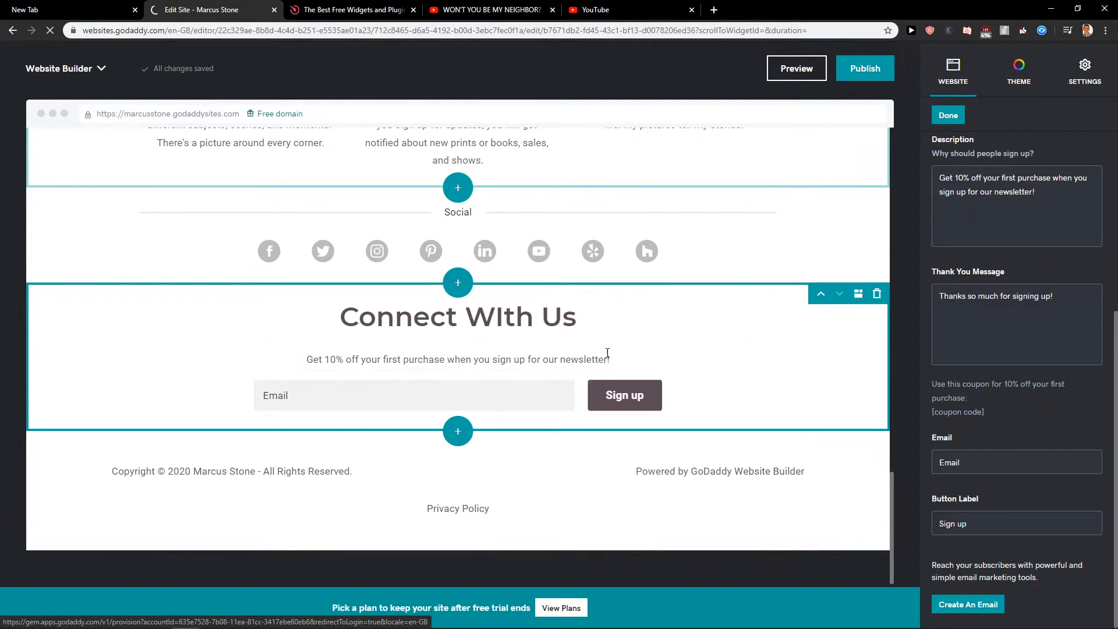
click(967, 604)
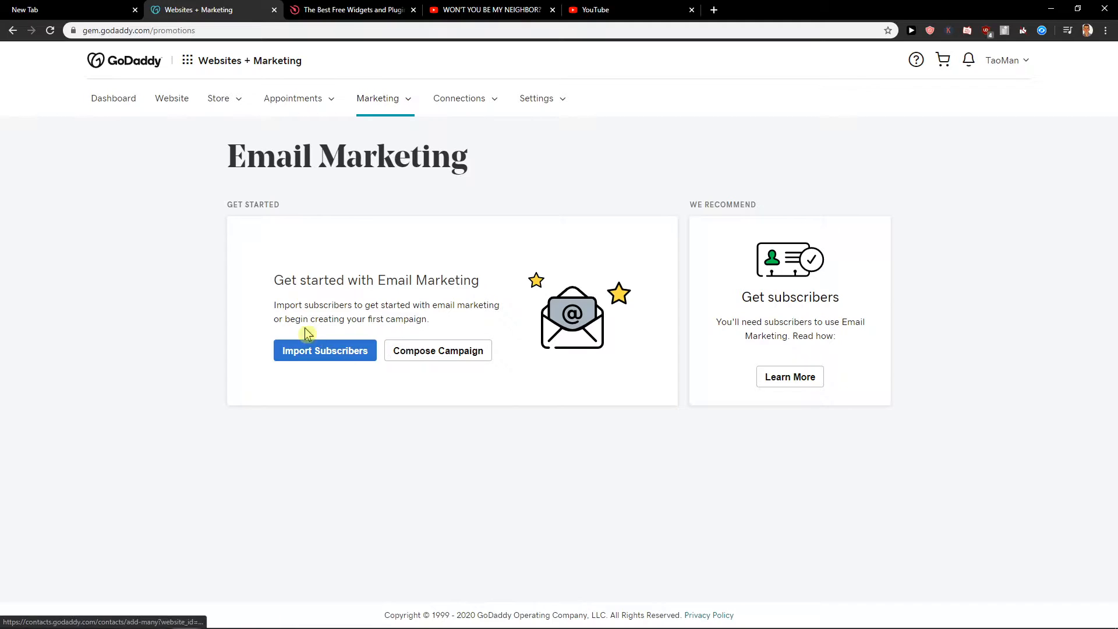
click(438, 351)
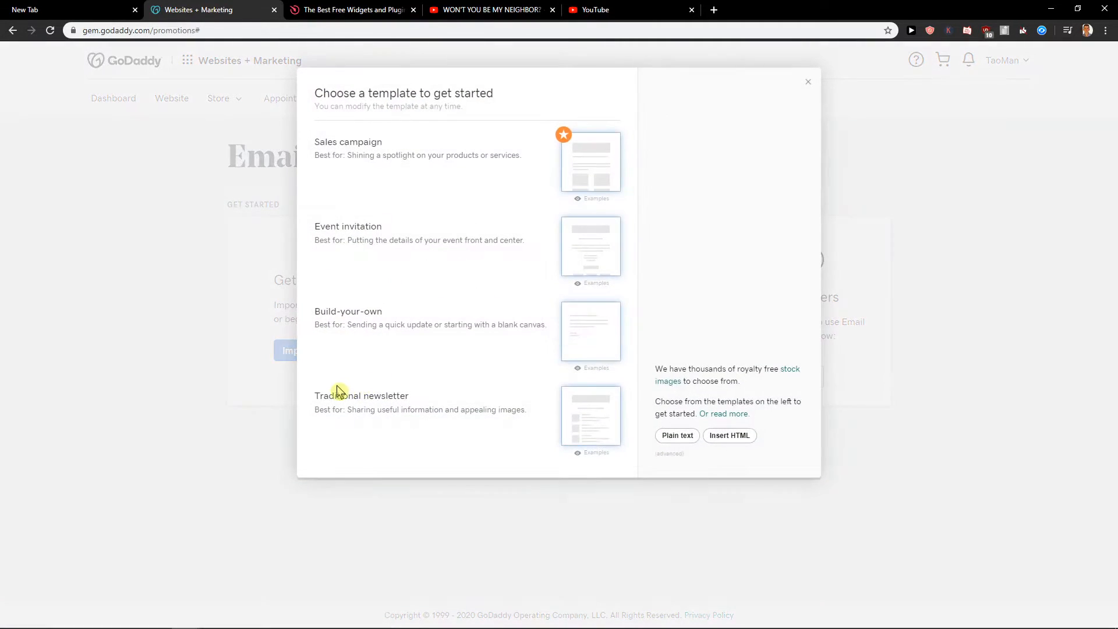
mouse_move(528, 316)
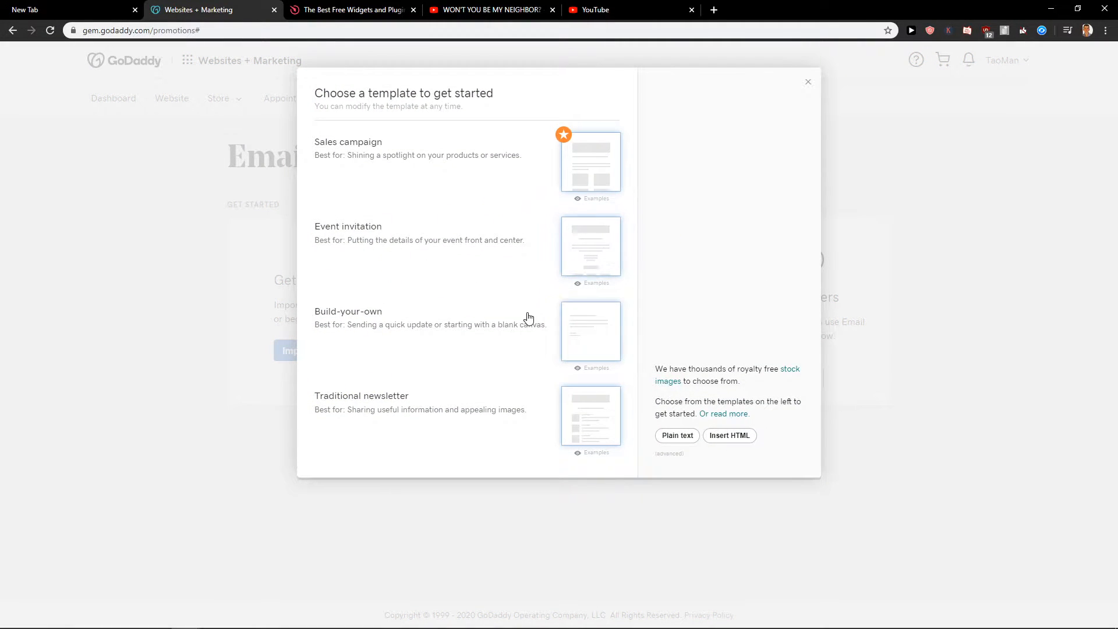
click(590, 415)
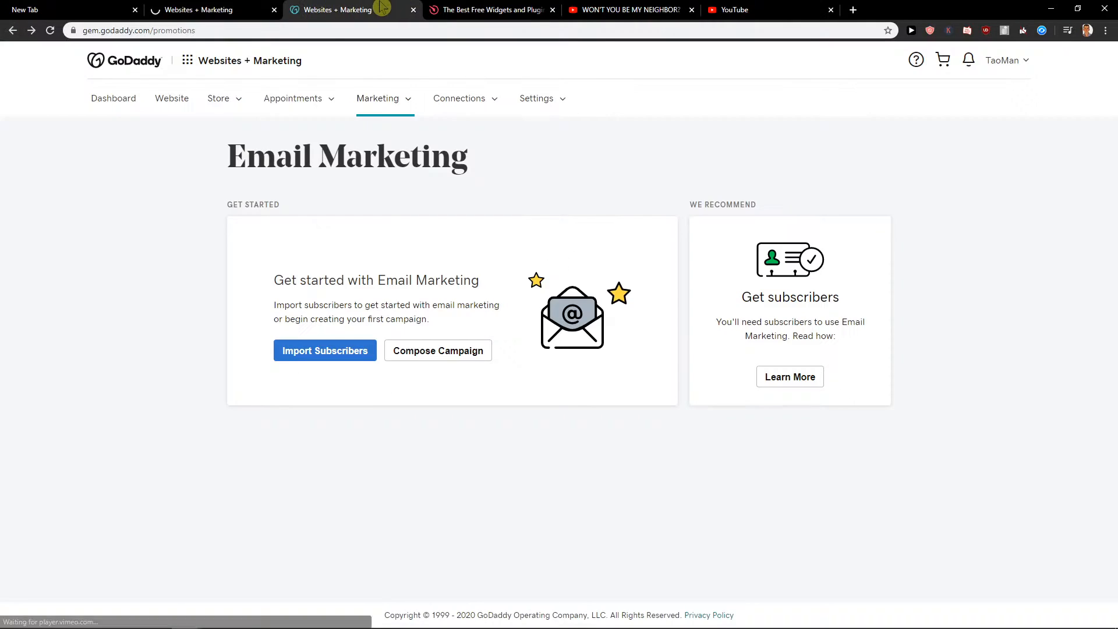
Cancel the image link dialog and place the vintage cameras photo in the newsletter banner
click(438, 351)
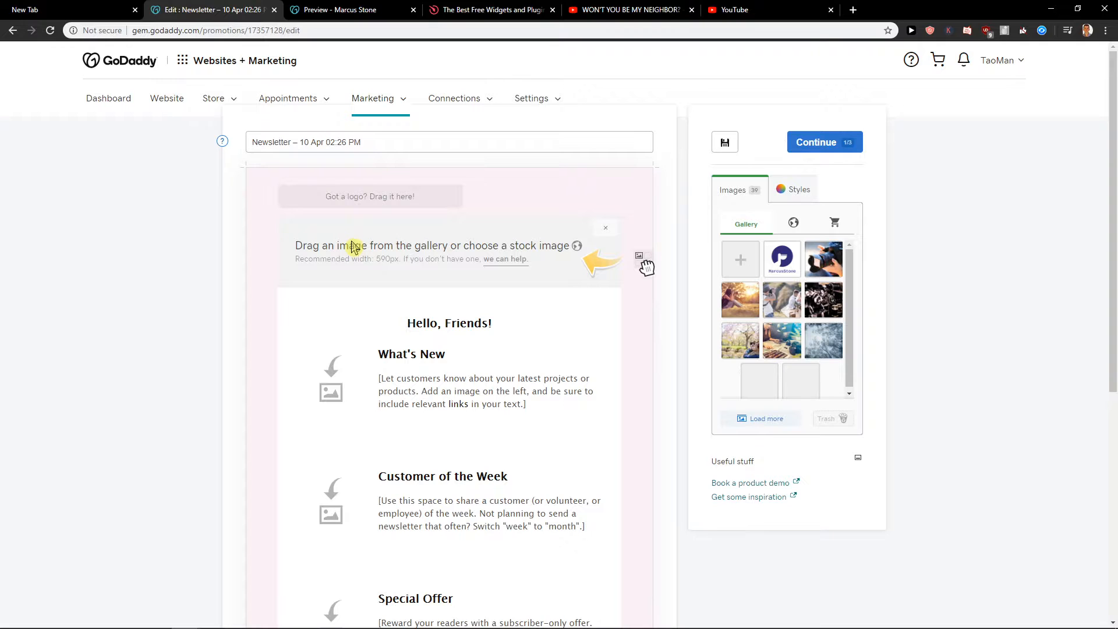
scroll(down, 3)
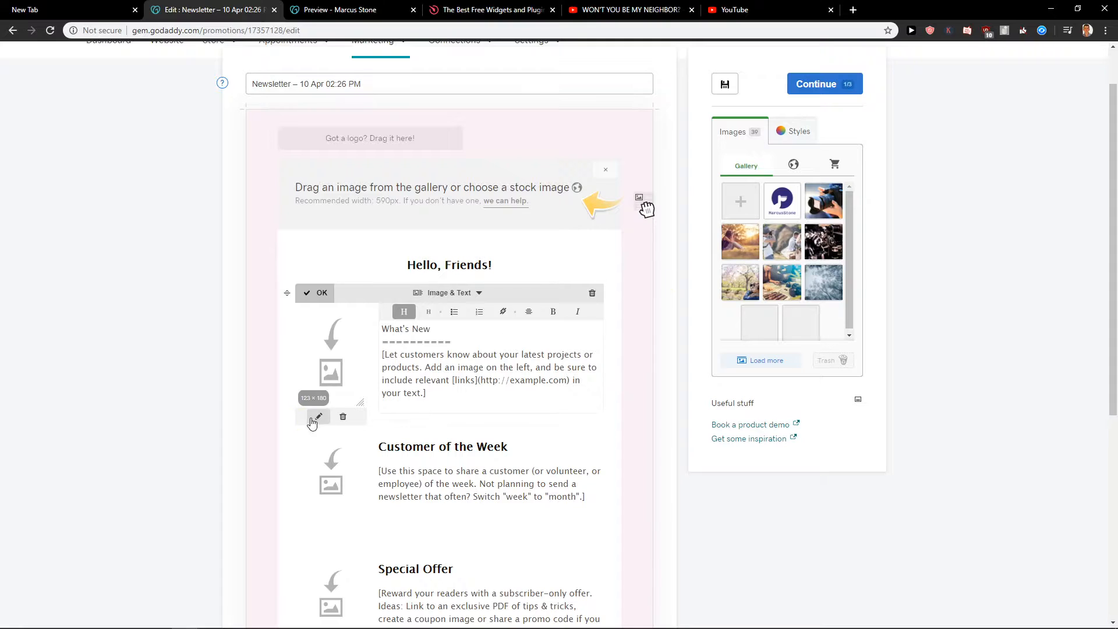
click(317, 417)
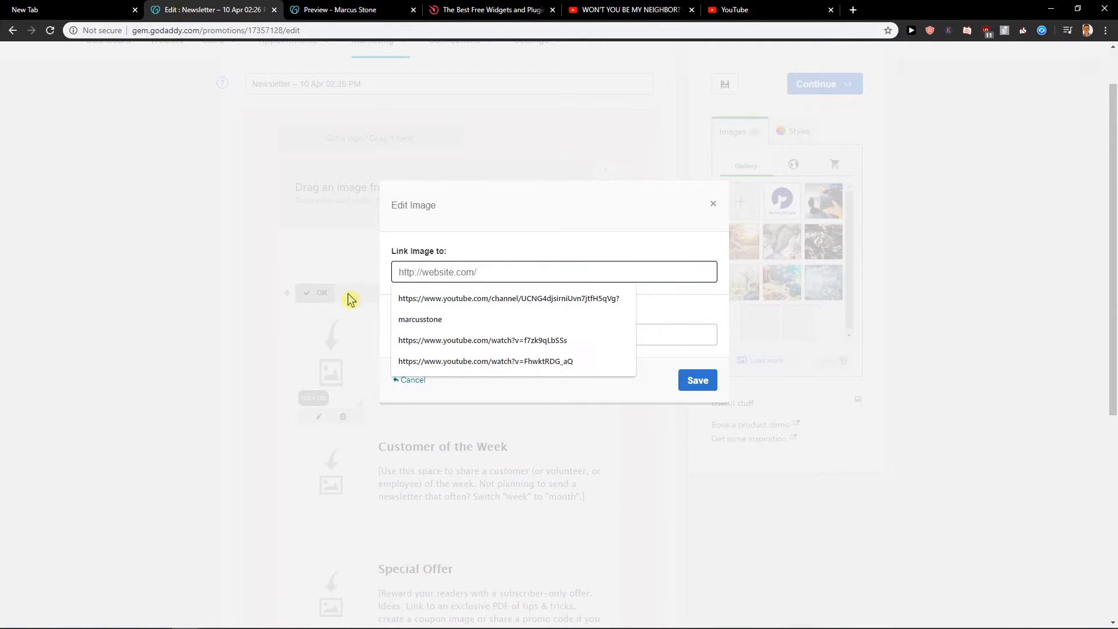
click(412, 380)
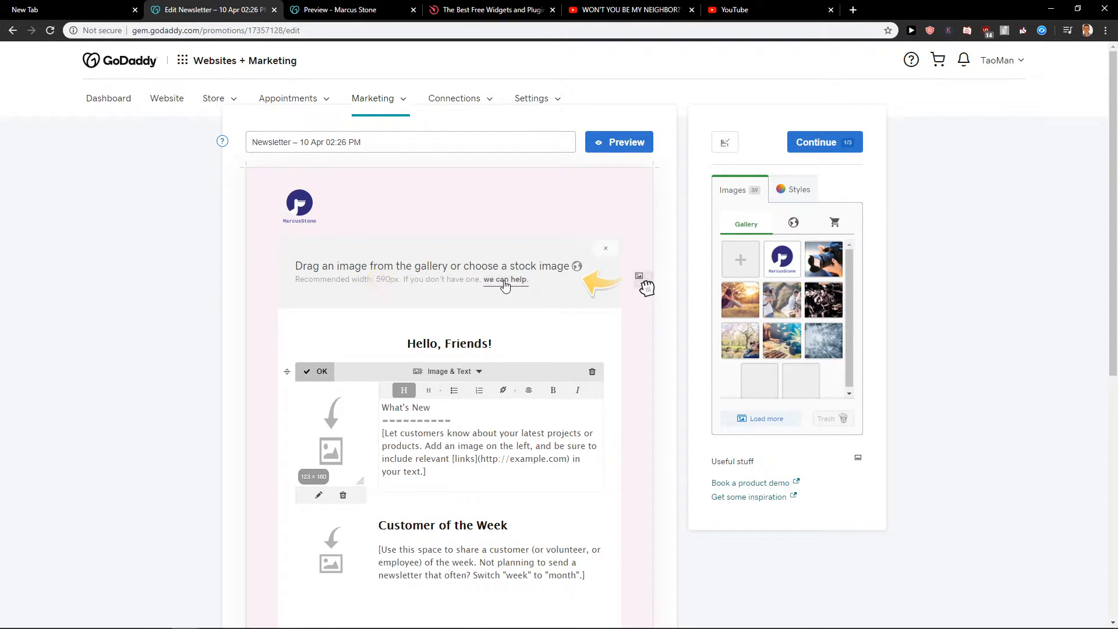
mouse_move(727, 278)
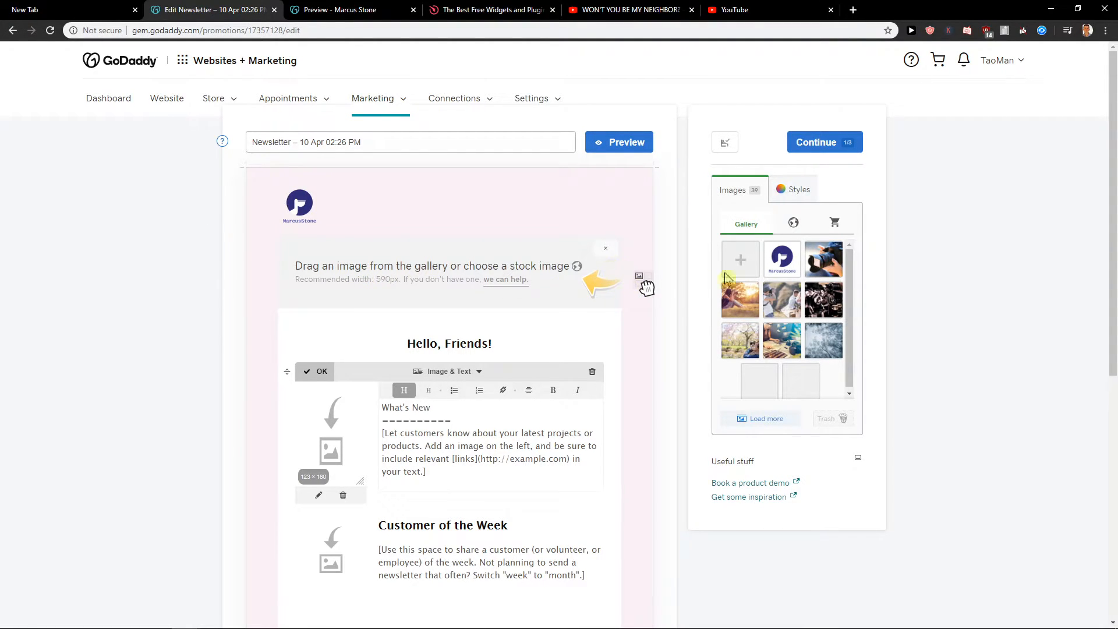
click(823, 258)
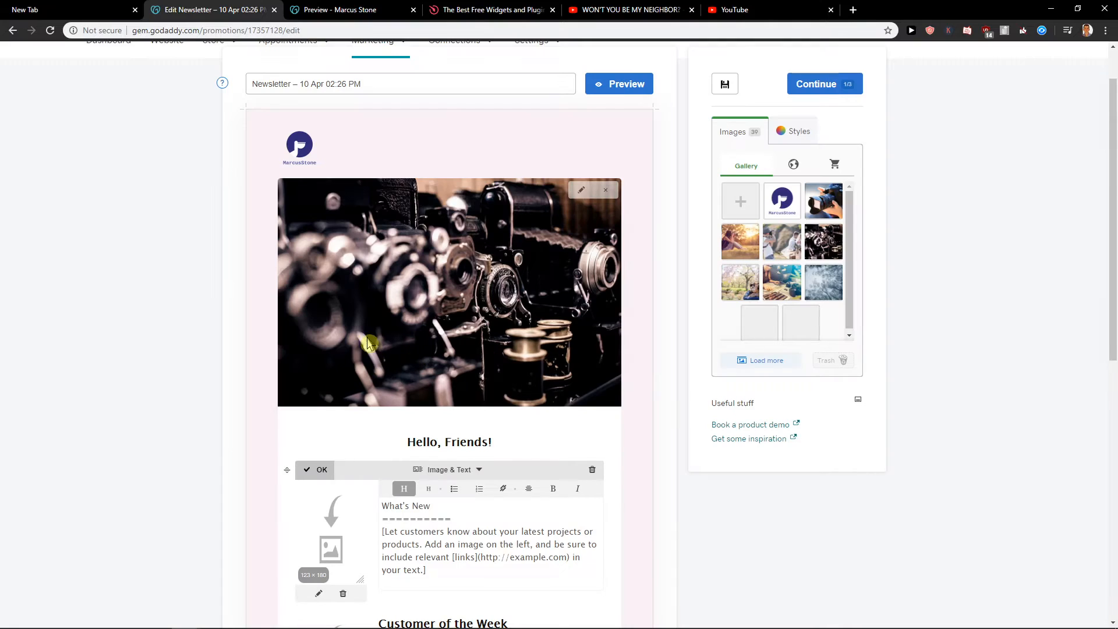
Replace the What's New placeholder text with 'Write us here' and remove the cameras photo from the banner
scroll(down, 3)
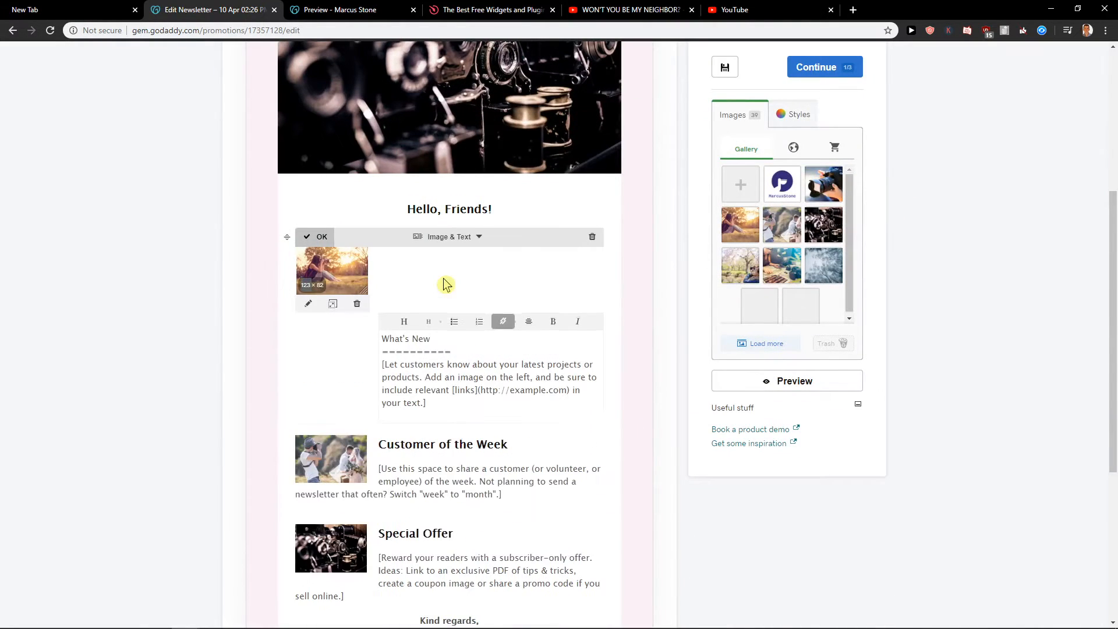
triple_click(488, 376)
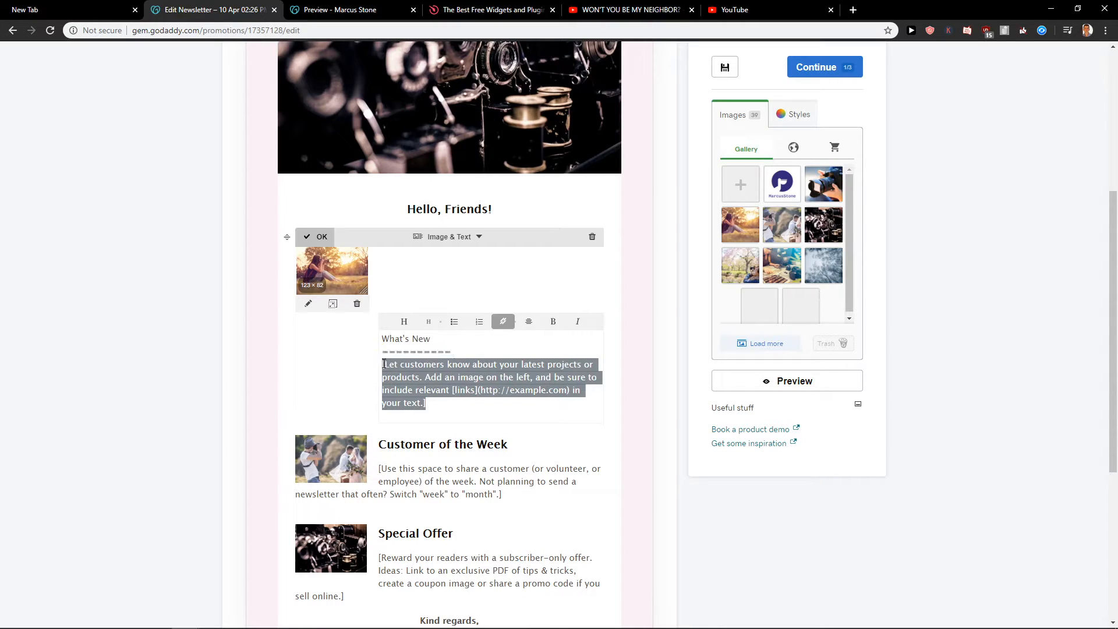
text(Write us here)
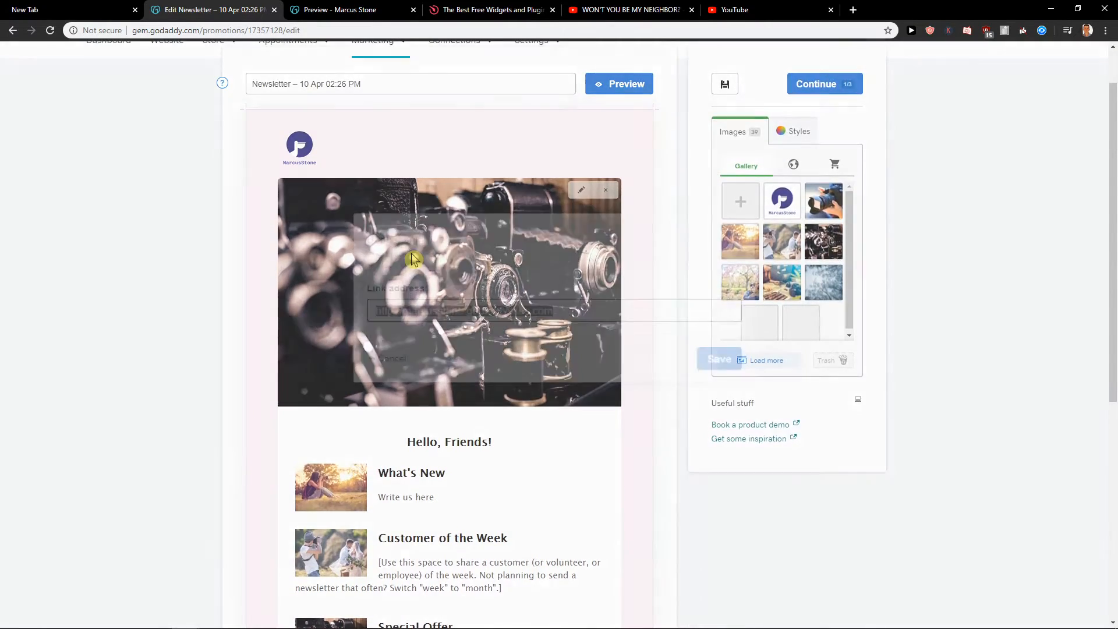
click(606, 190)
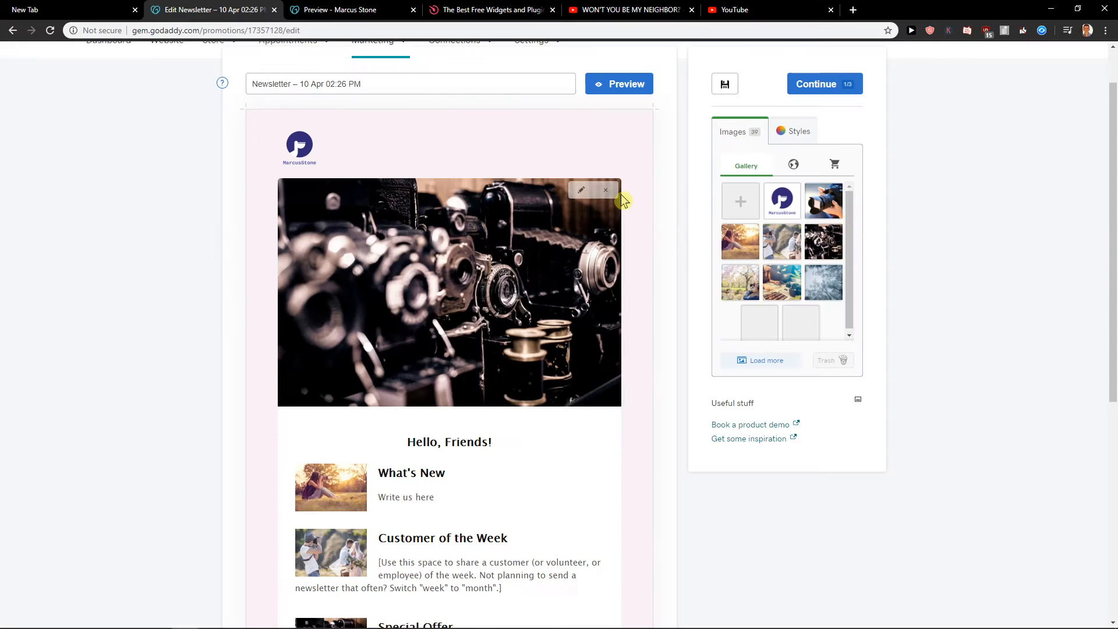
click(605, 190)
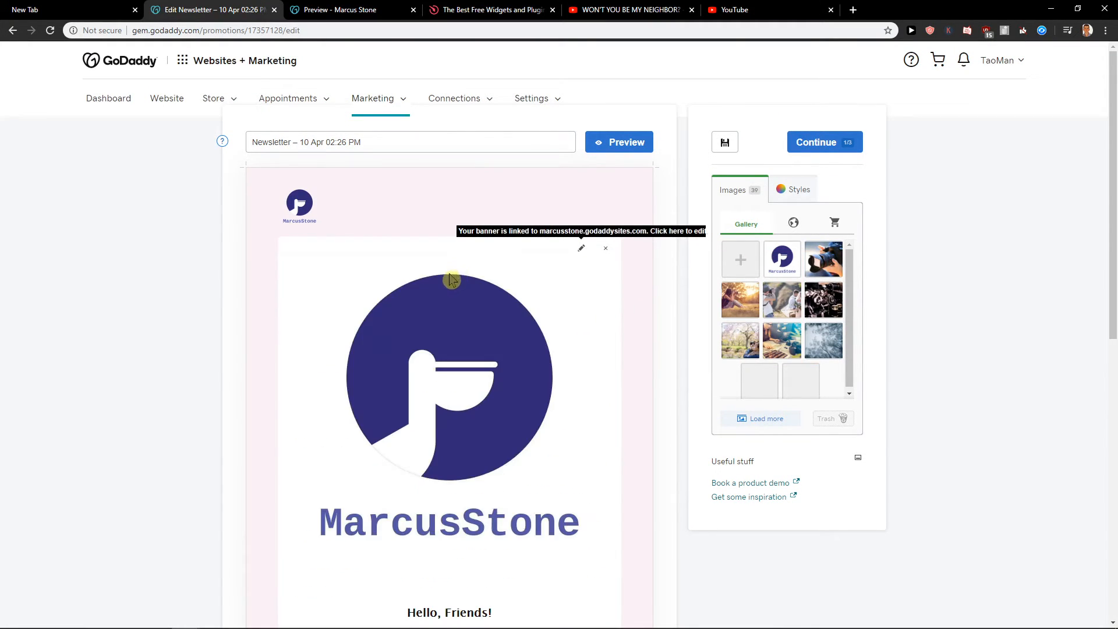
Remove the banner logo and add an Image block filled with the photographer photo
click(605, 248)
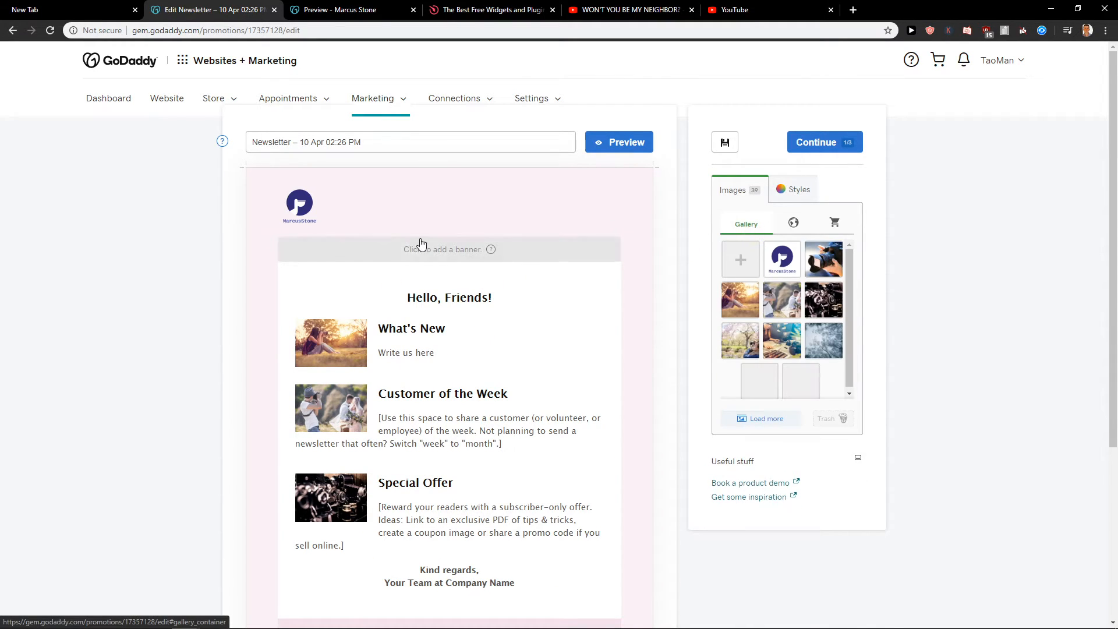
scroll(down, 3)
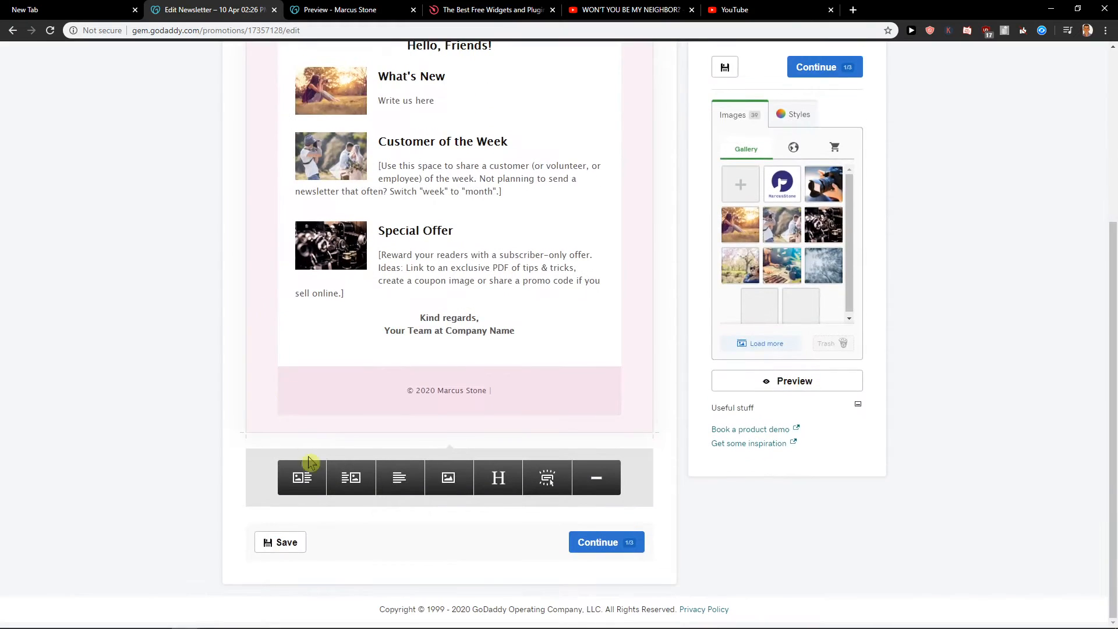
click(448, 477)
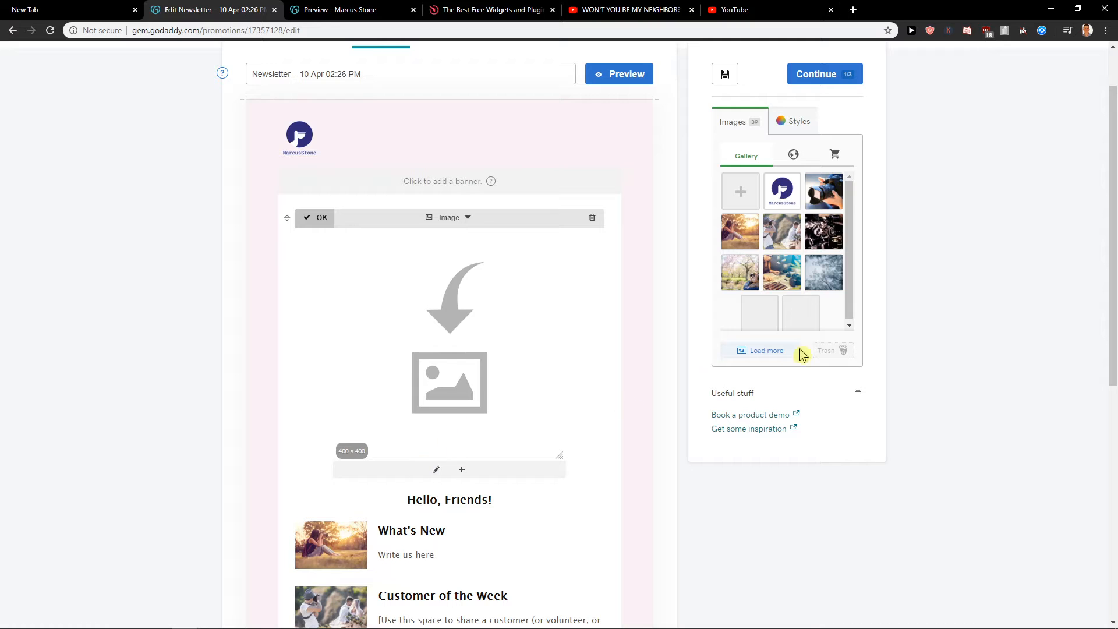
click(824, 190)
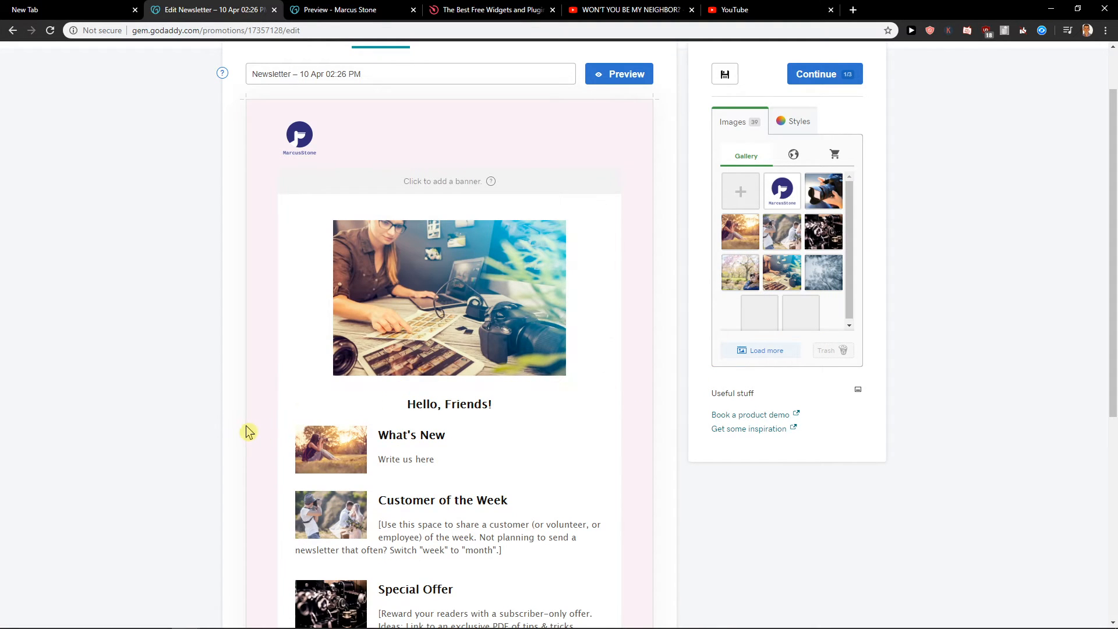
Scroll to the bottom of the draft to continue to the send step
scroll(down, 3)
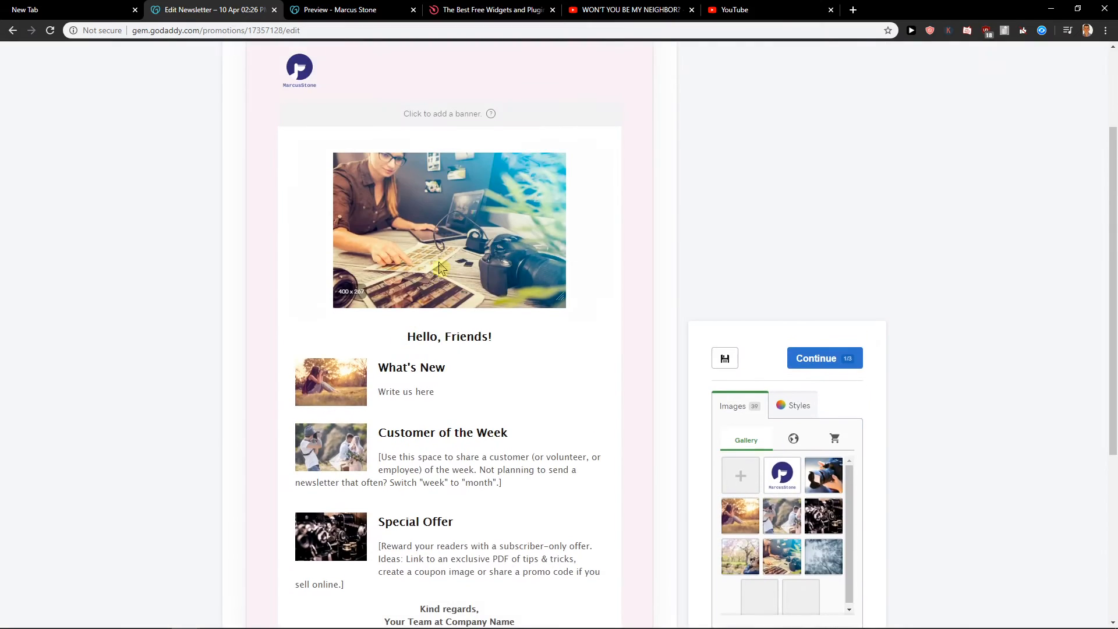
scroll(down, 3)
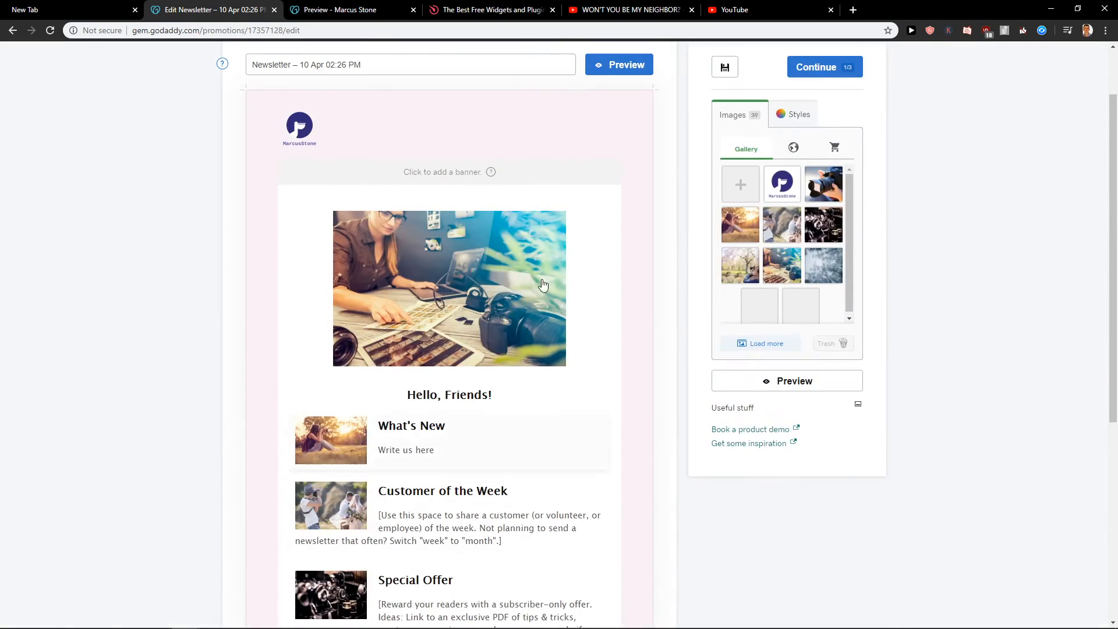
scroll(down, 3)
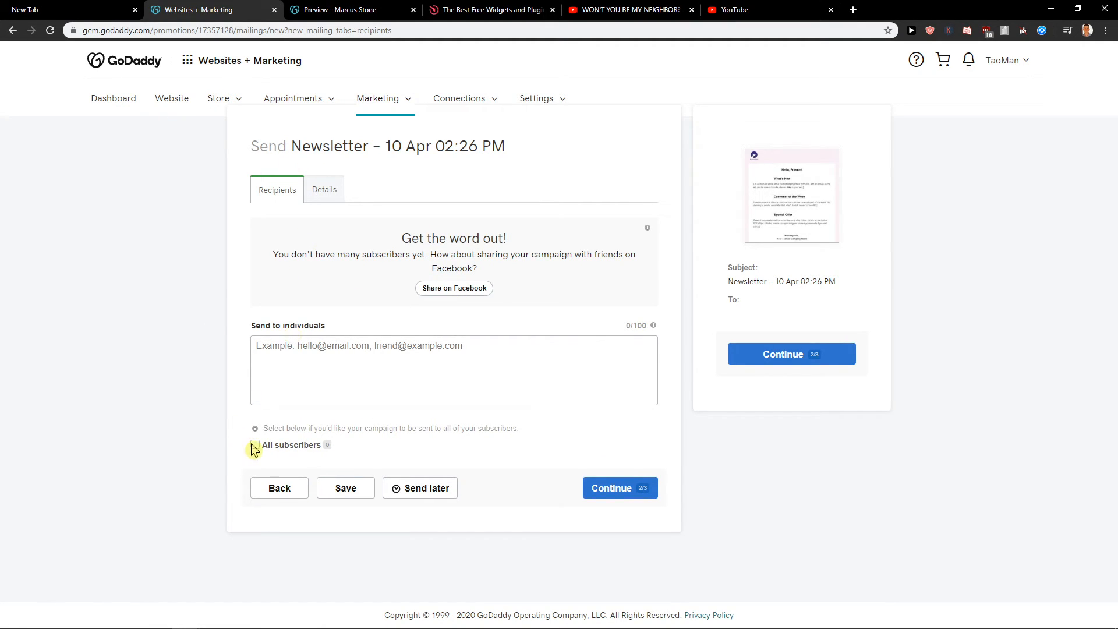
click(319, 189)
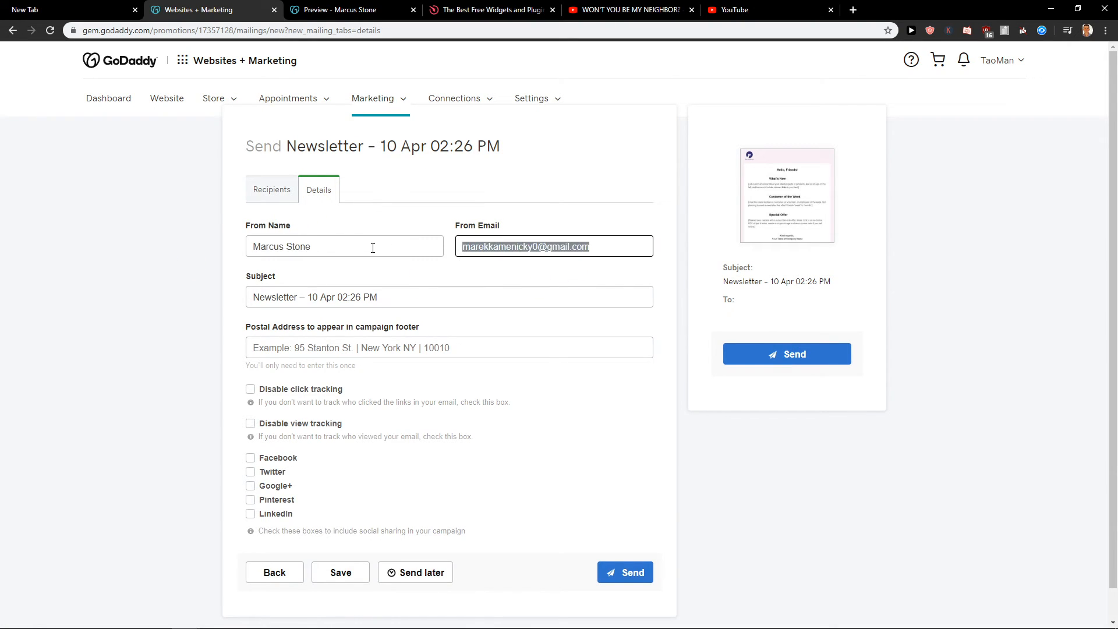
click(448, 347)
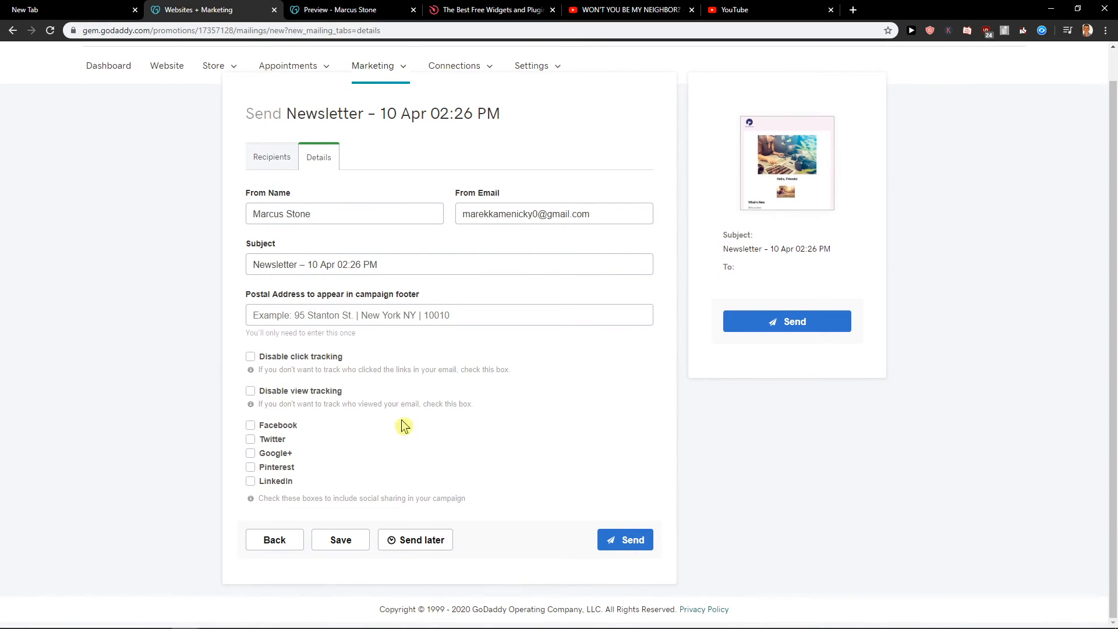
mouse_move(596, 542)
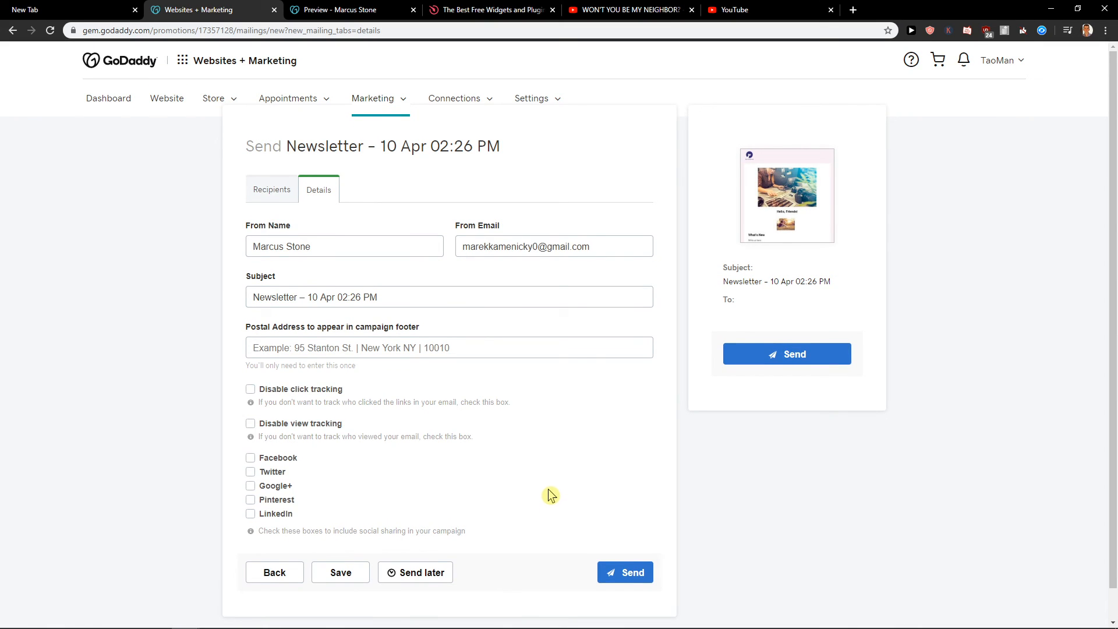
mouse_move(403, 85)
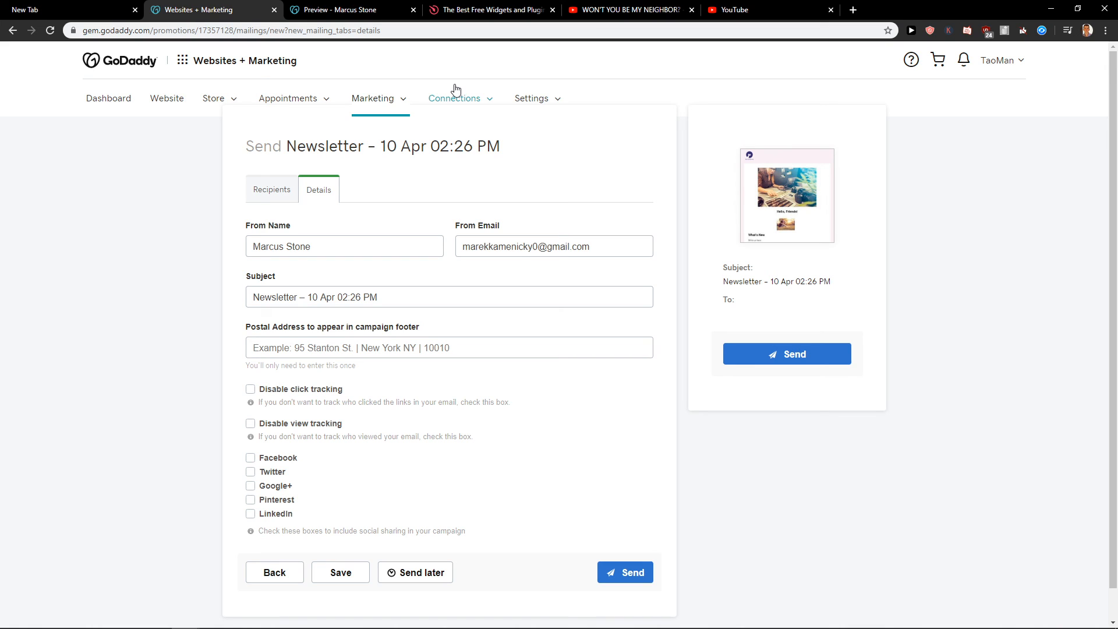
mouse_move(391, 104)
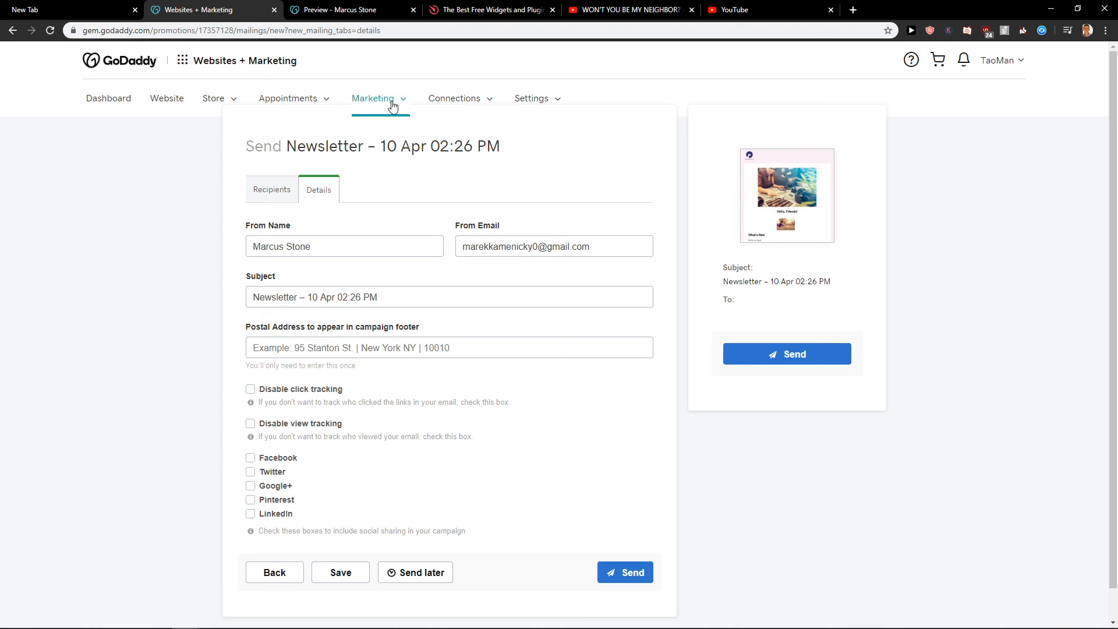
click(374, 98)
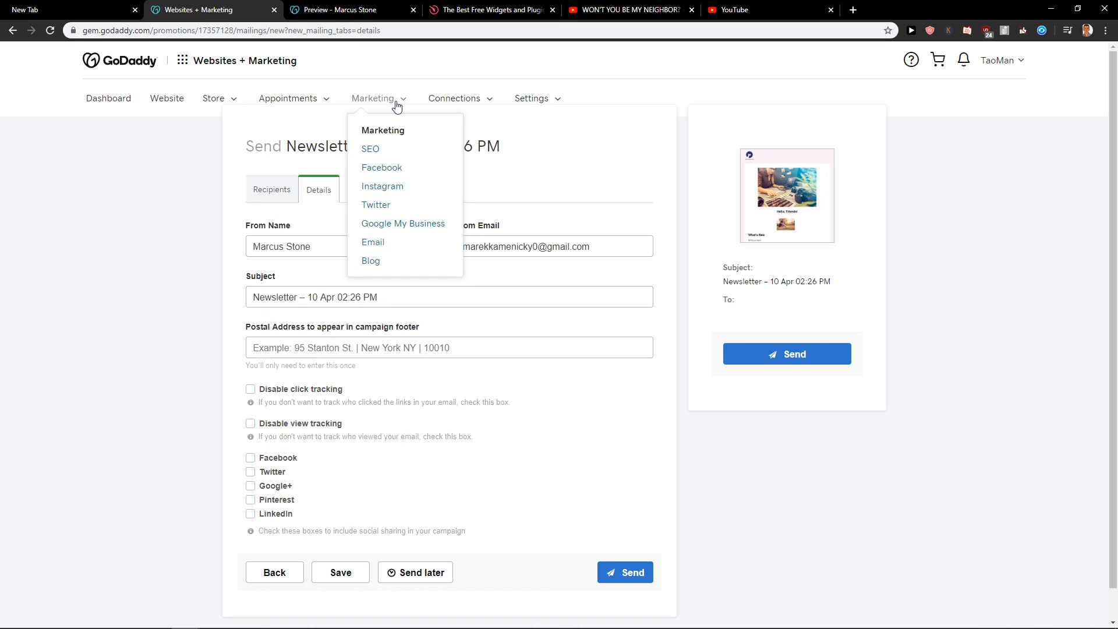